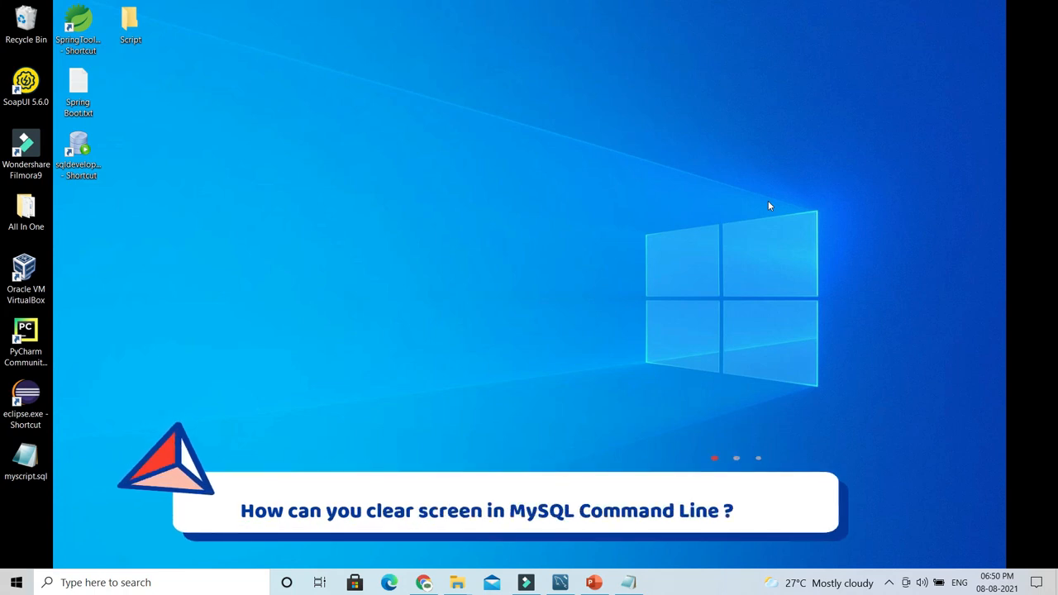
- Launch MySQL 8.0 Command Line Client from the Start menu's Recently added list
{"action": "left_click", "coordinate": [12, 582]}
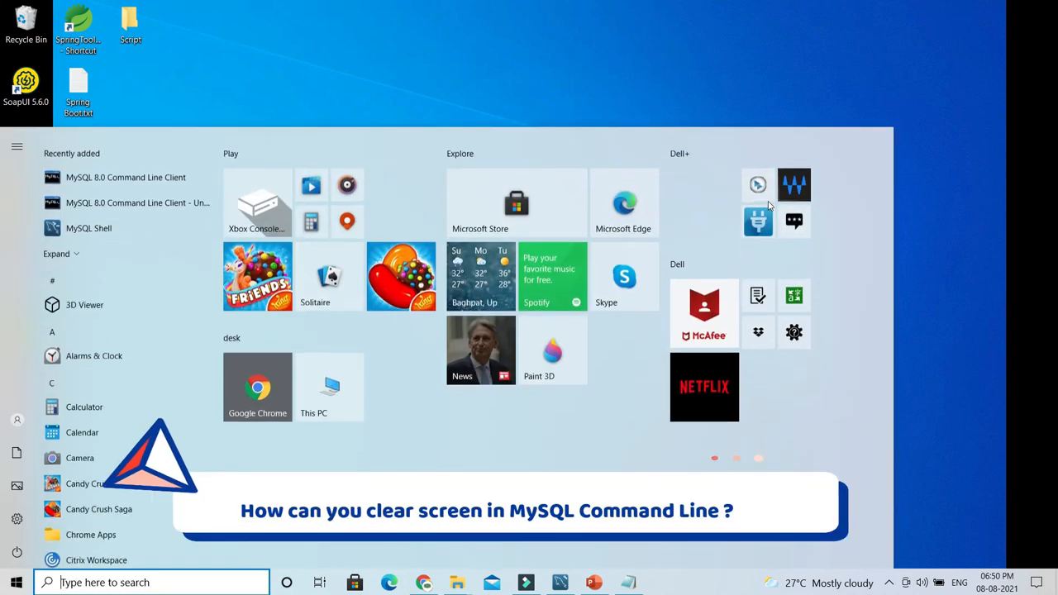
{"action": "left_click", "coordinate": [126, 177]}
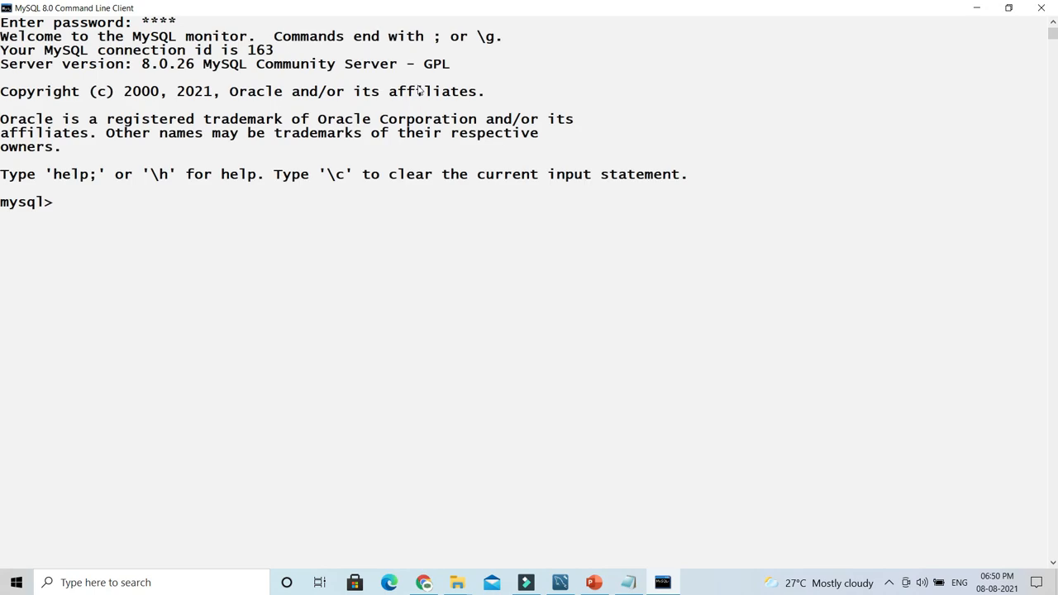
- Run 'show databases;' to list the nine databases, then start a use statement
{"action": "type", "text": "show"}
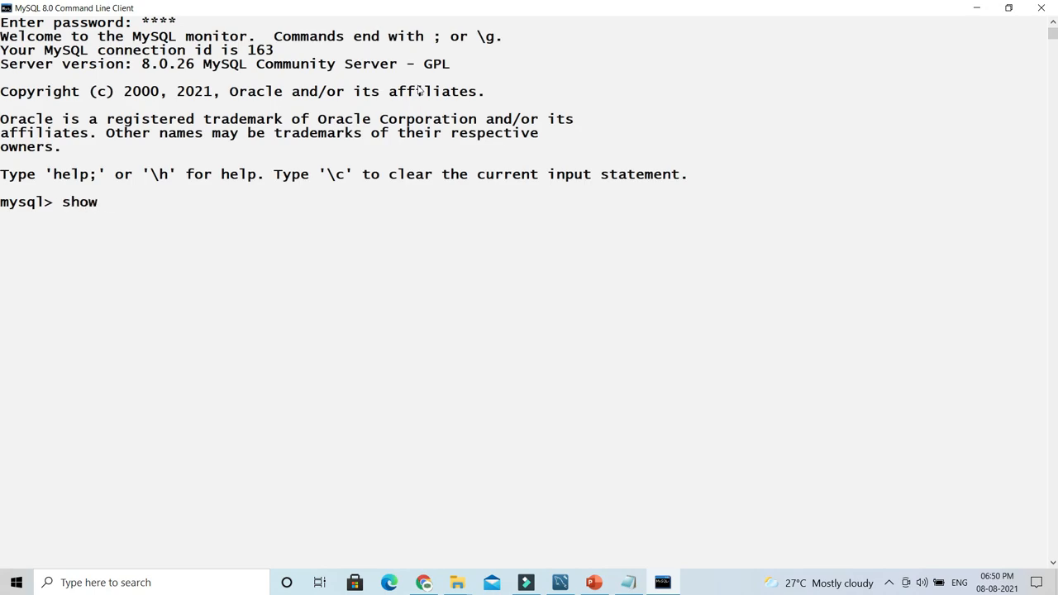
{"action": "type", "text": "da"}
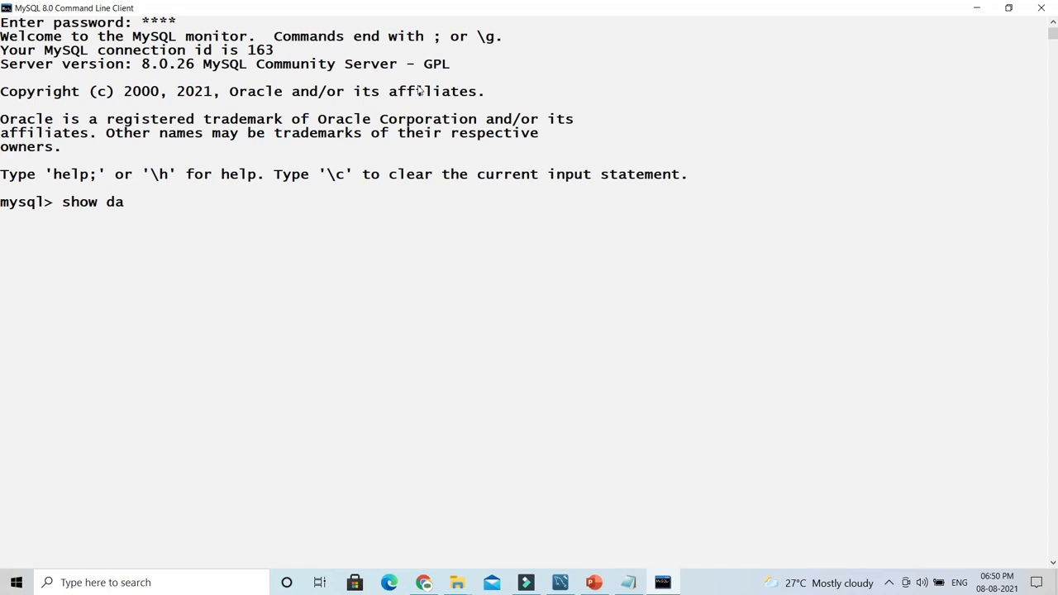
{"action": "type", "text": "tab"}
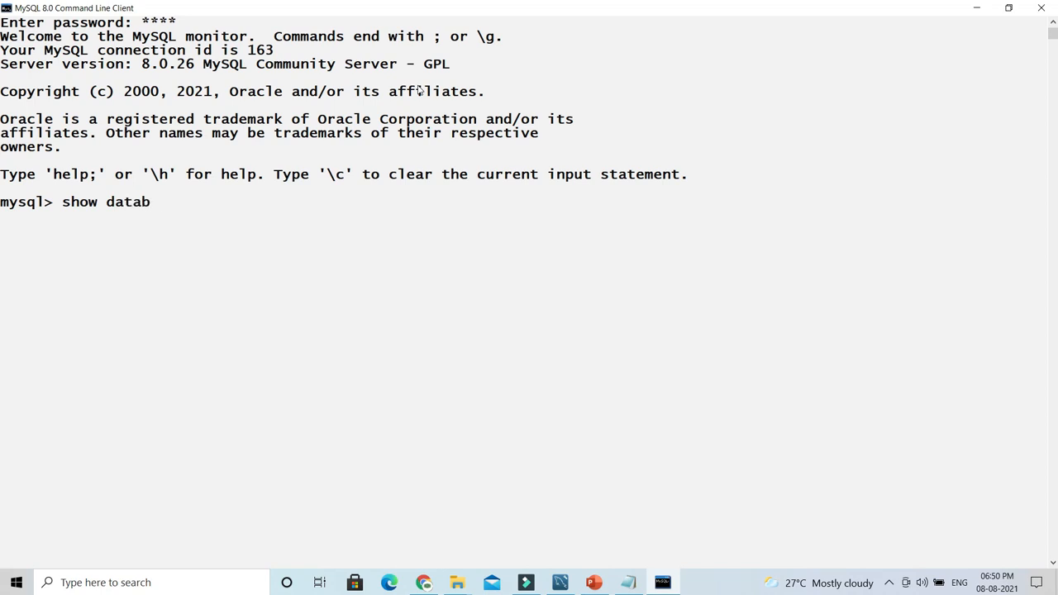
{"action": "type", "text": "ases;"}
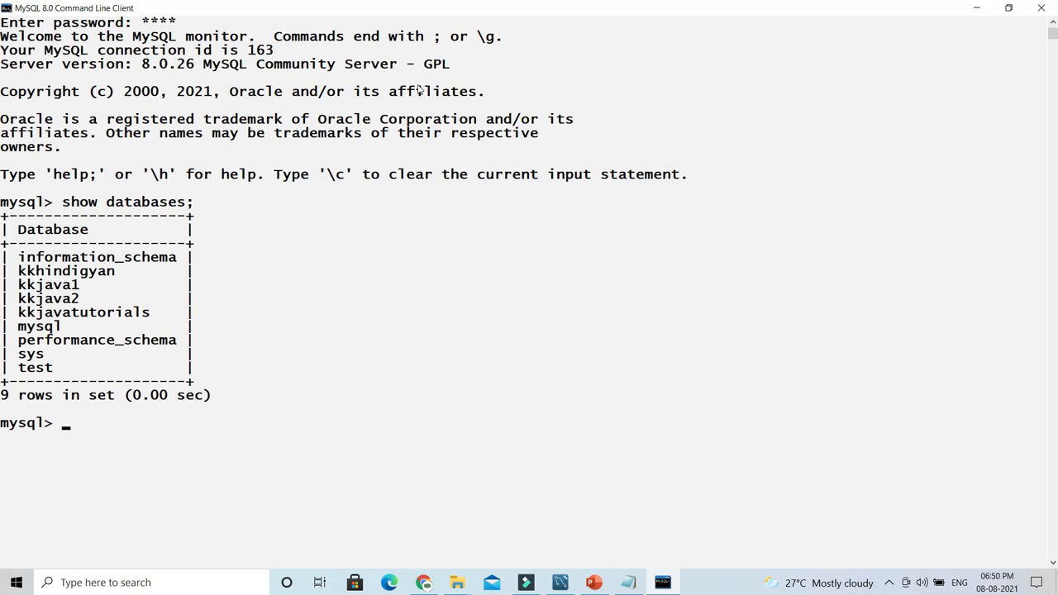
{"action": "type", "text": "use"}
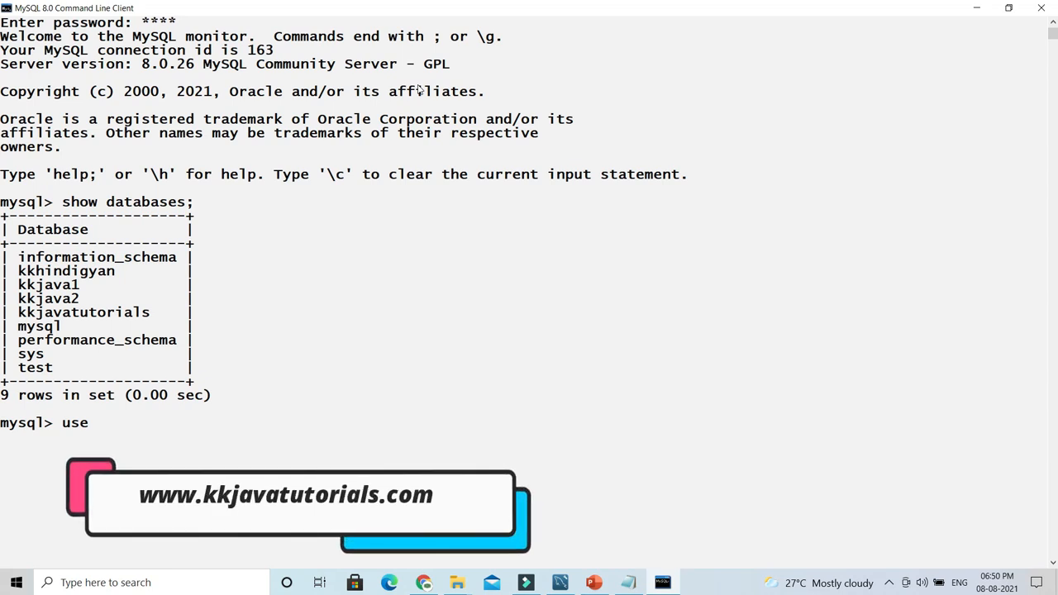
- Switch to kkjava1, try 'use kkjava56;' (unknown database), then enter gibberish 'fjdhdj'
{"action": "type", "text": "kkjava1;"}
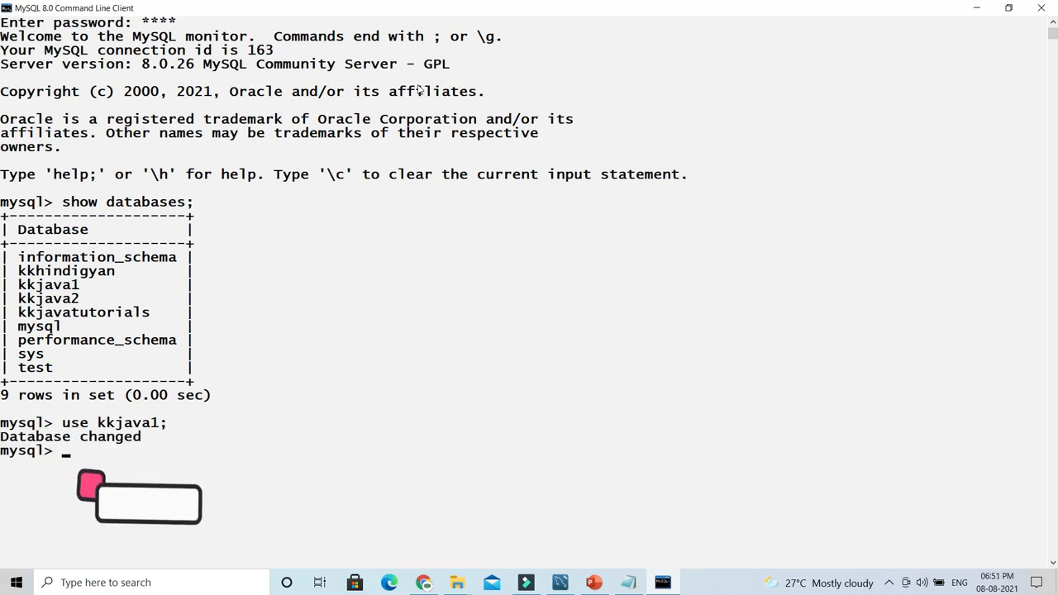
{"action": "type", "text": "use"}
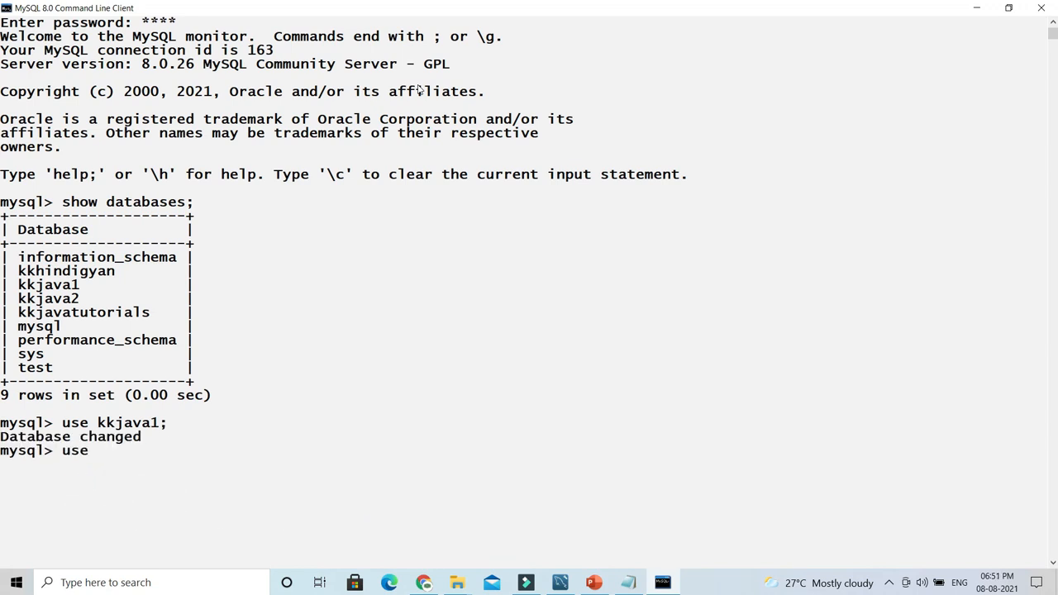
{"action": "type", "text": "kkjava"}
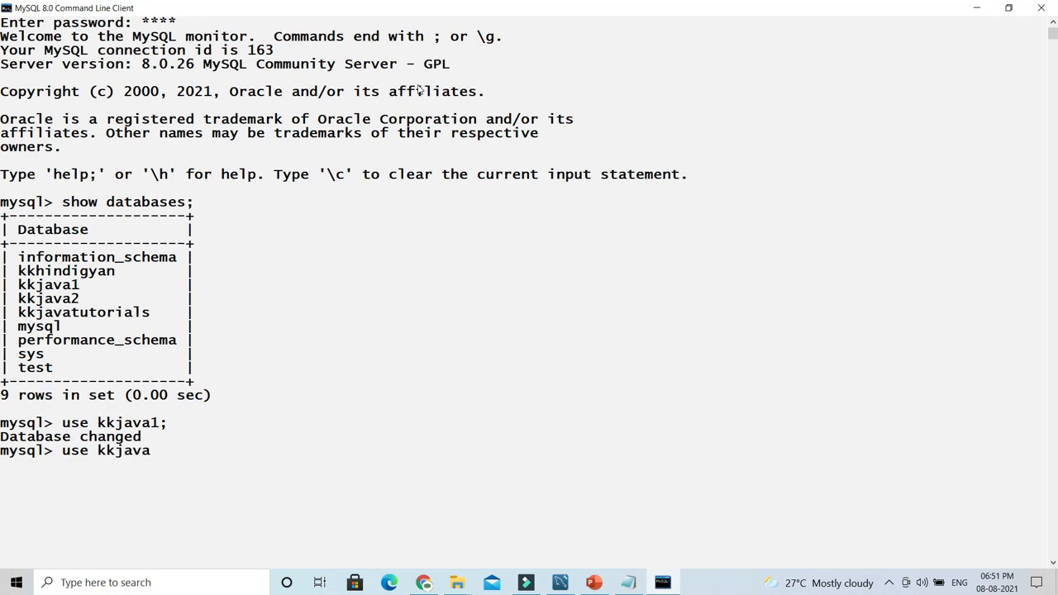
{"action": "type", "text": "56;"}
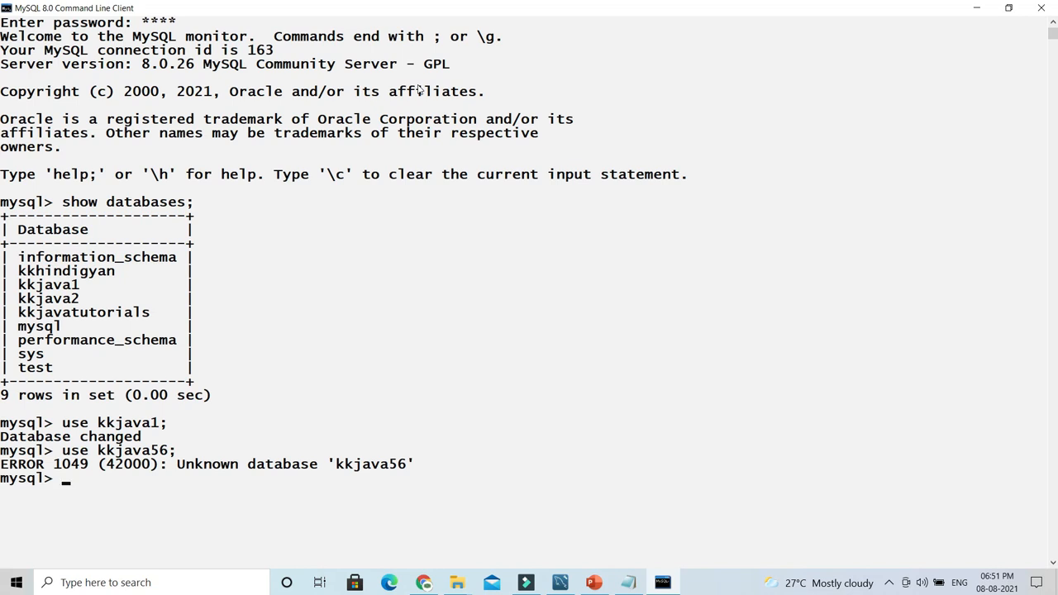
{"action": "type", "text": "fjdhdj"}
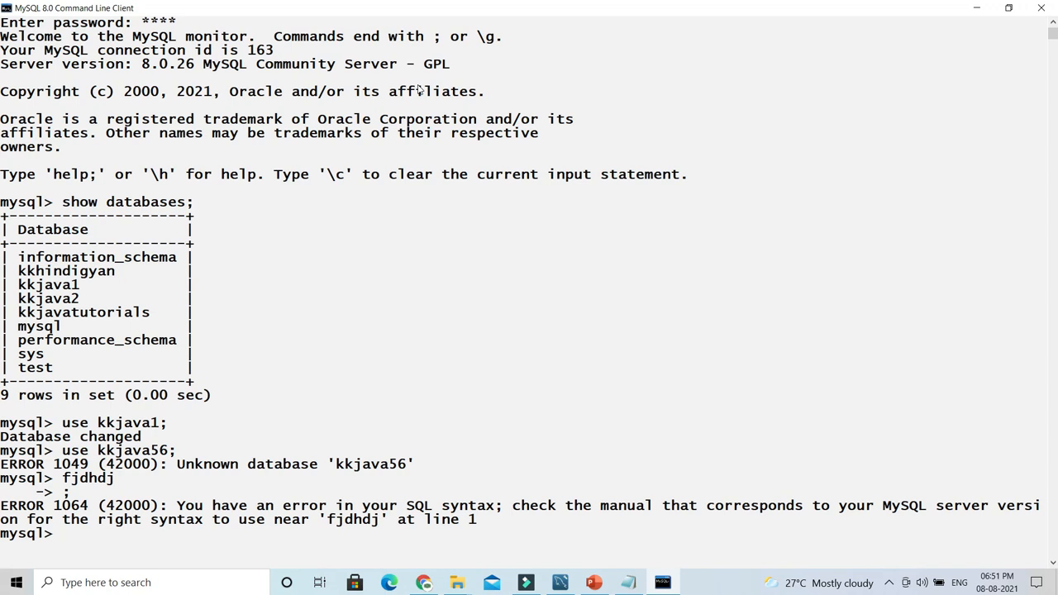
- Type 'system' as a new command after the ERROR 1064 syntax error
{"action": "type", "text": "syste"}
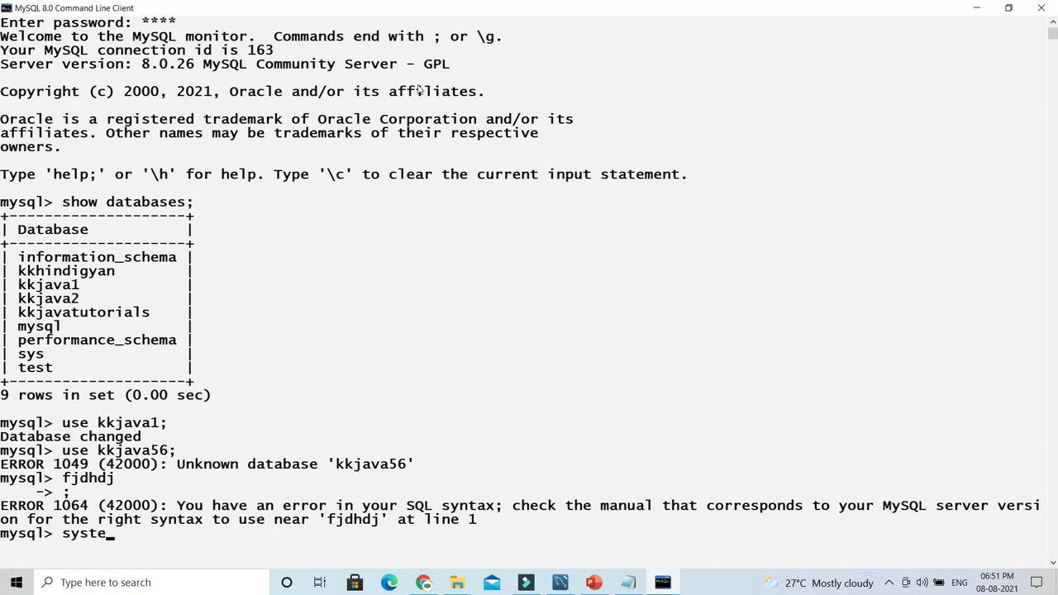
{"action": "type", "text": "m"}
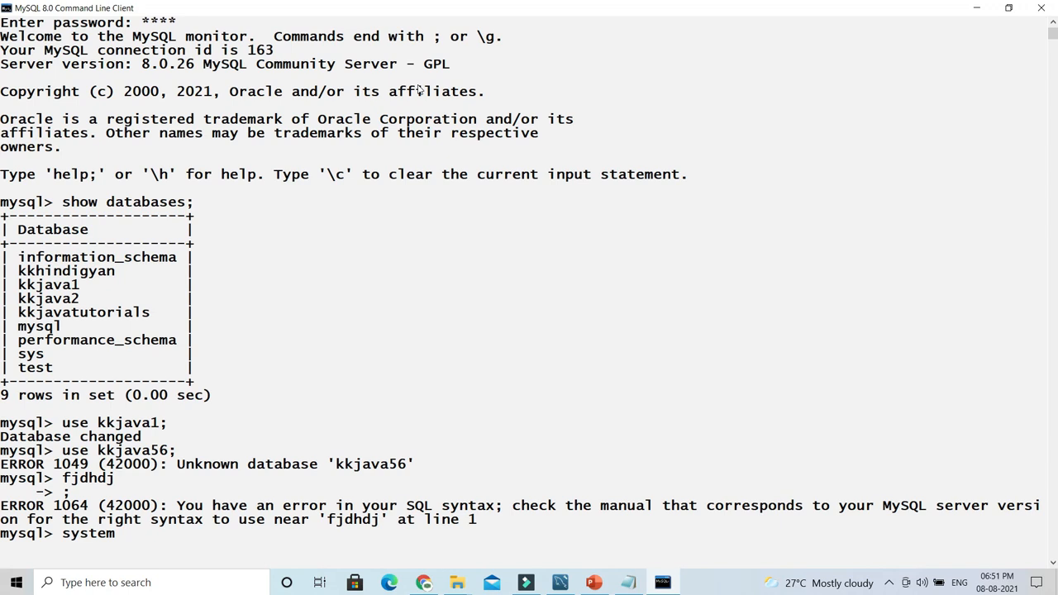